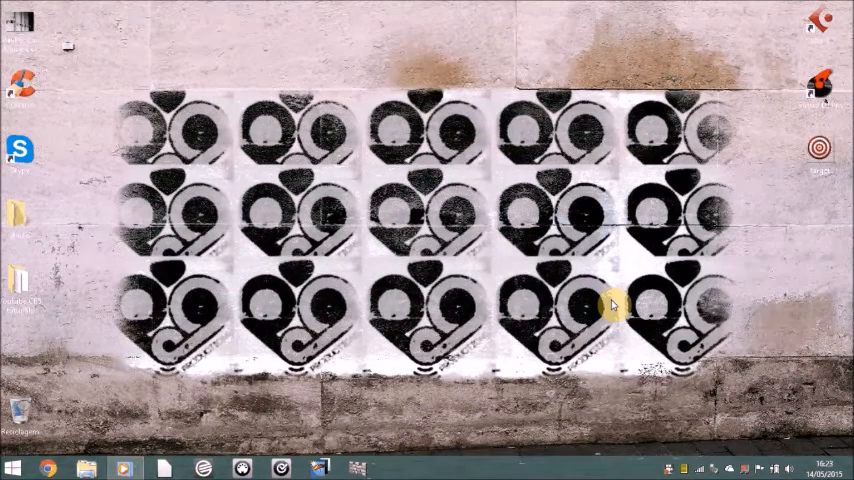
{"action": "mouse_move", "coordinate": [650, 176]}
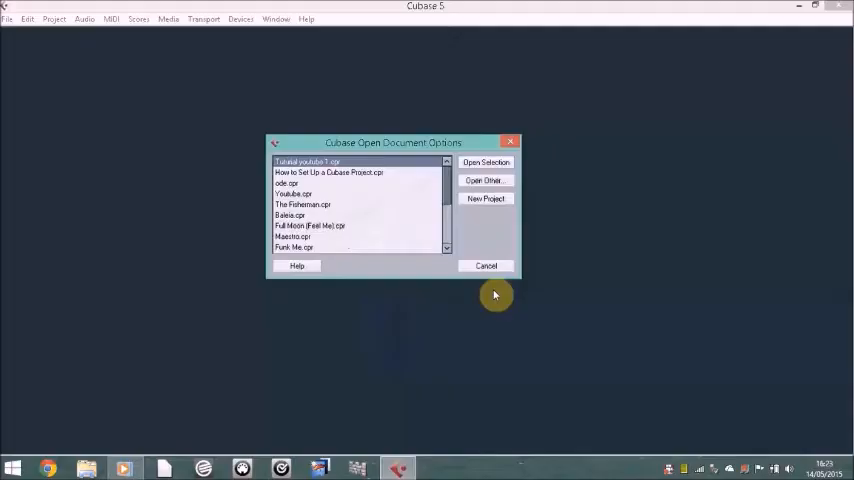
{"action": "mouse_move", "coordinate": [418, 208]}
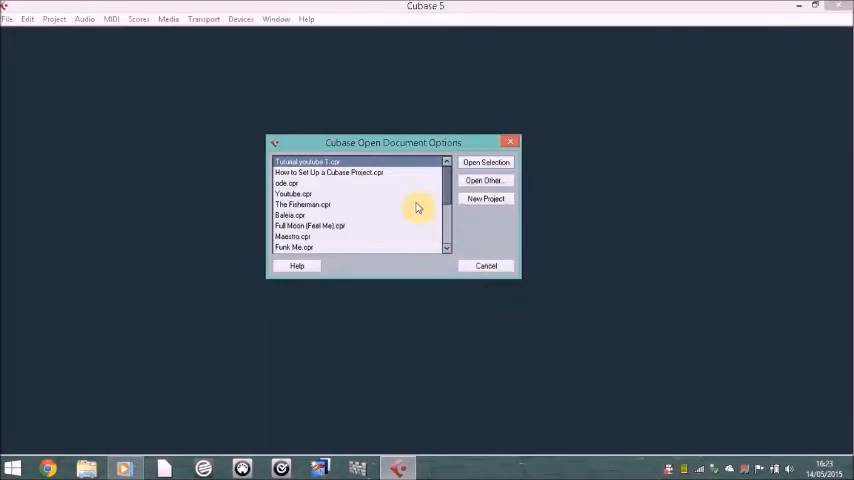
{"action": "mouse_move", "coordinate": [464, 208]}
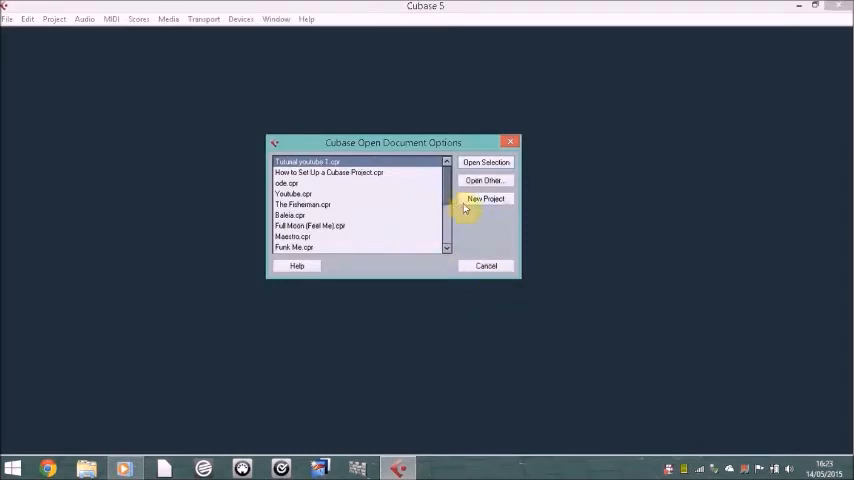
Create a new project from the Empty template with the tutorials folder as its project folder.
{"action": "left_click", "coordinate": [484, 198]}
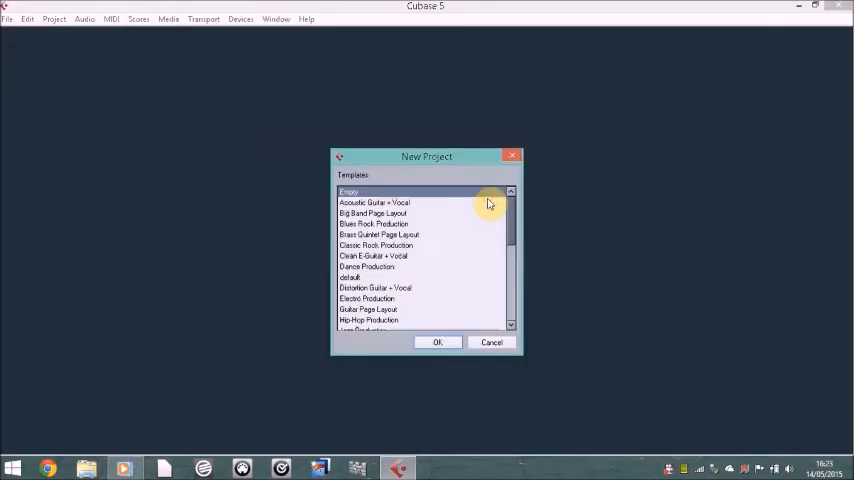
{"action": "mouse_move", "coordinate": [416, 314]}
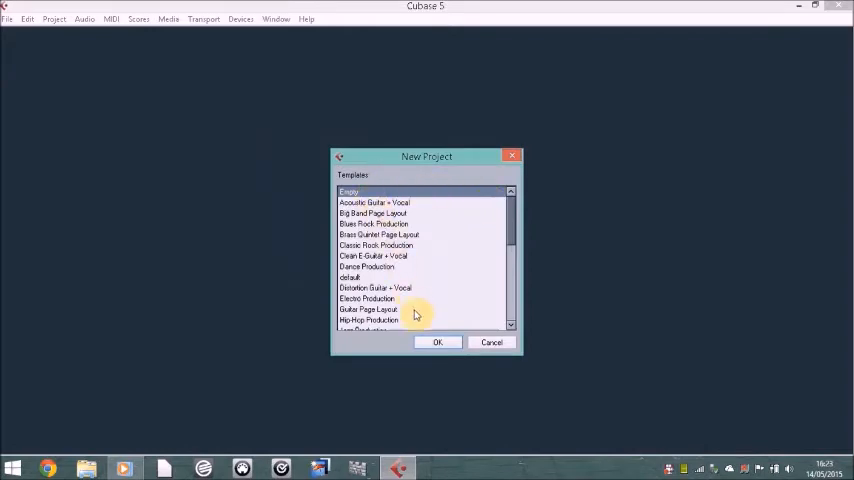
{"action": "left_click", "coordinate": [436, 342]}
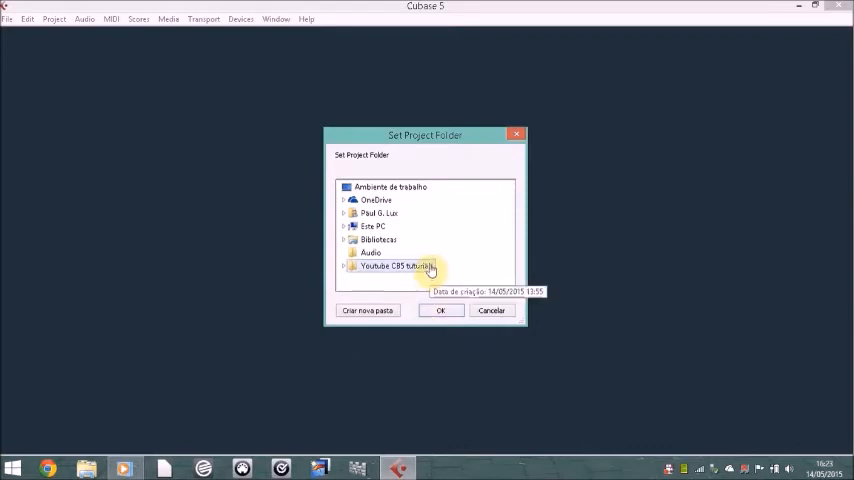
{"action": "left_click", "coordinate": [440, 310]}
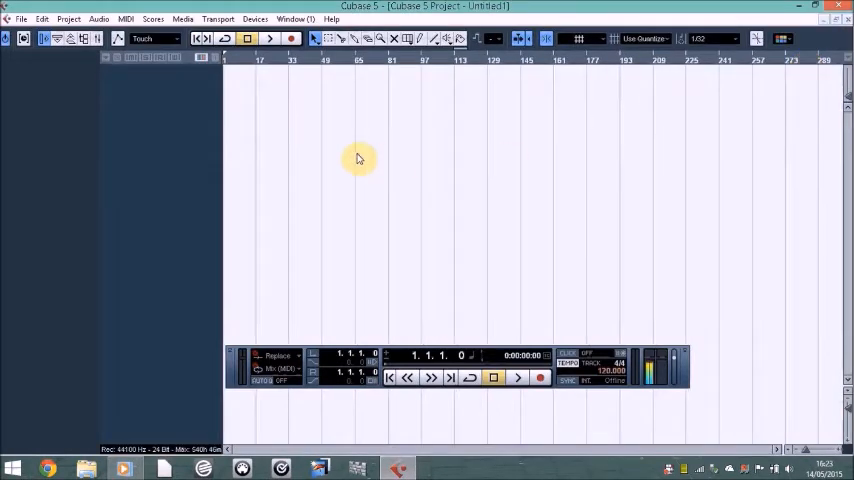
{"action": "mouse_move", "coordinate": [356, 162]}
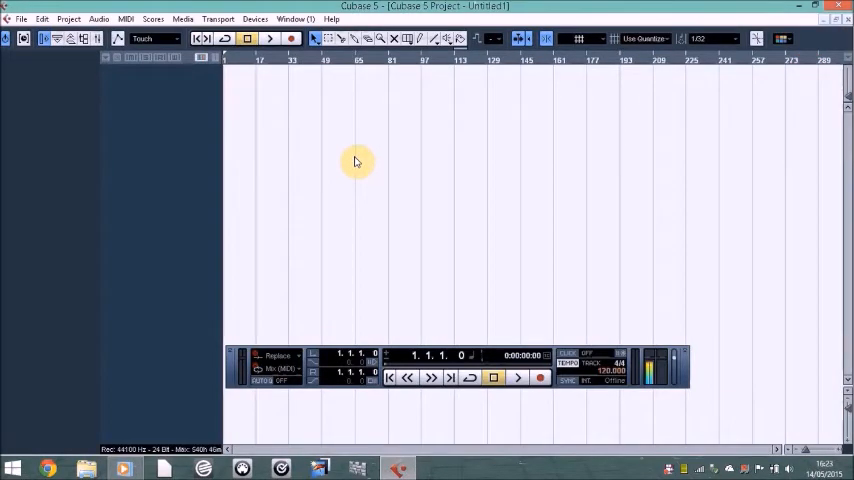
{"action": "mouse_move", "coordinate": [320, 140]}
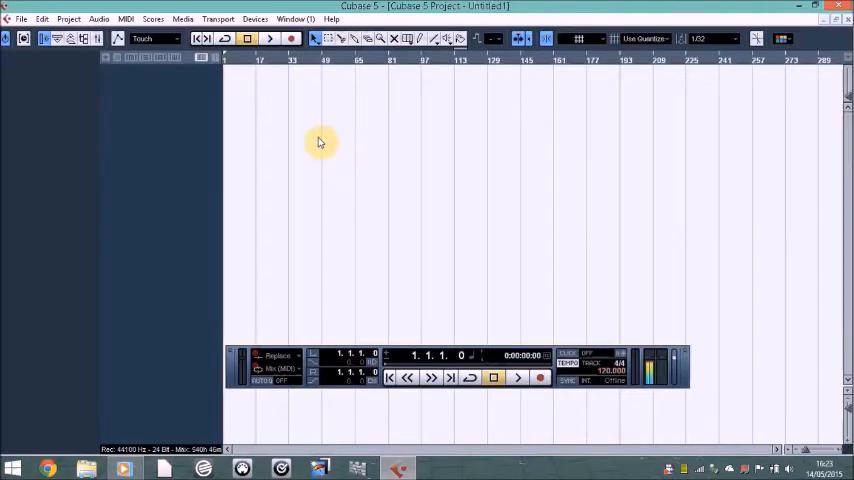
{"action": "mouse_move", "coordinate": [252, 90]}
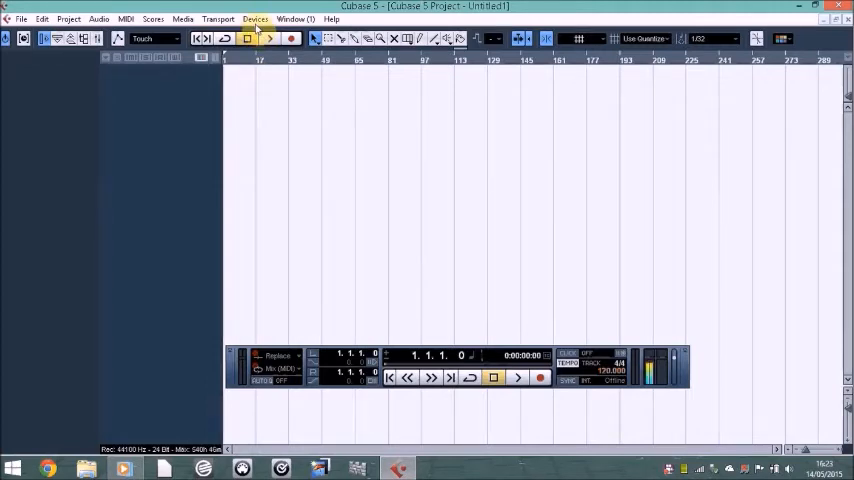
In Device Setup, set the VST Audio System to the ASIO DirectX Full Duplex driver and apply.
{"action": "left_click", "coordinate": [256, 20]}
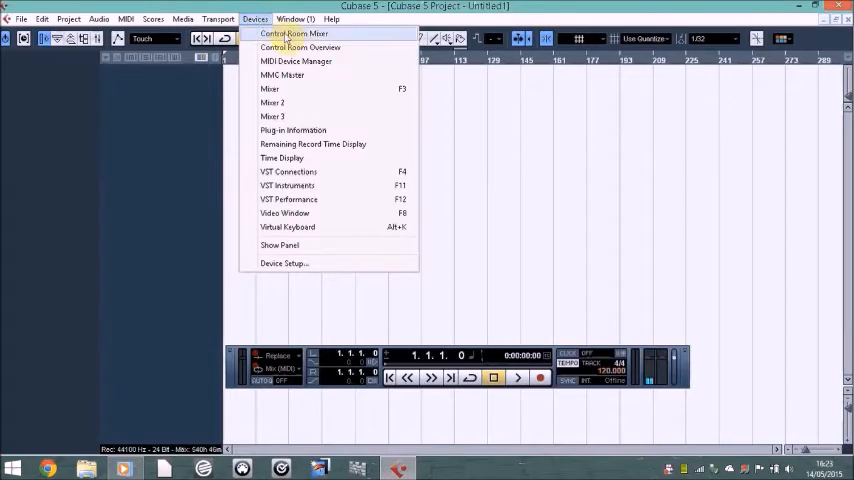
{"action": "mouse_move", "coordinate": [324, 264]}
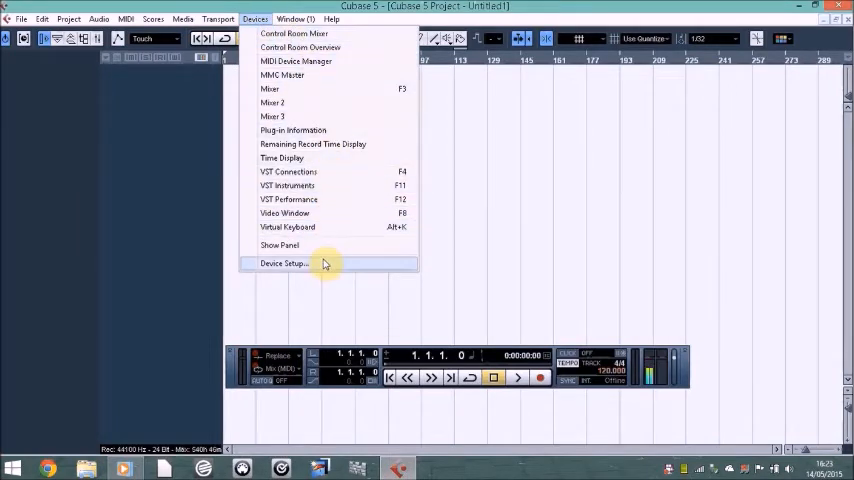
{"action": "left_click", "coordinate": [284, 264]}
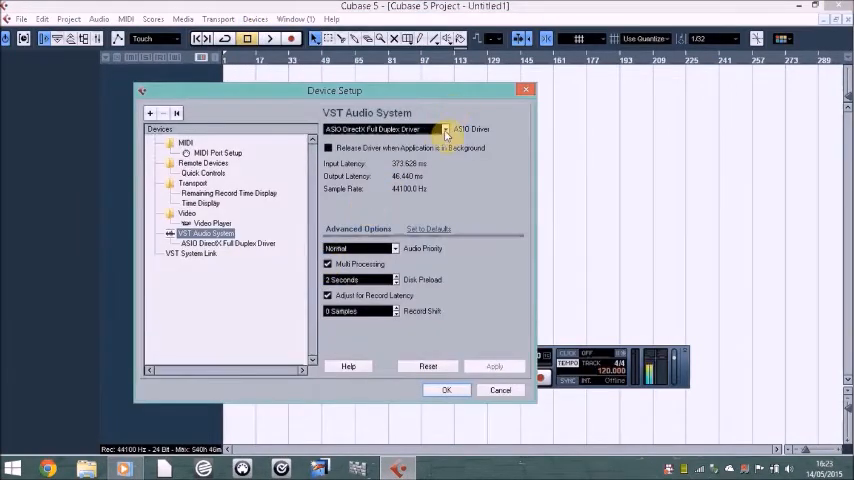
{"action": "left_click", "coordinate": [444, 128]}
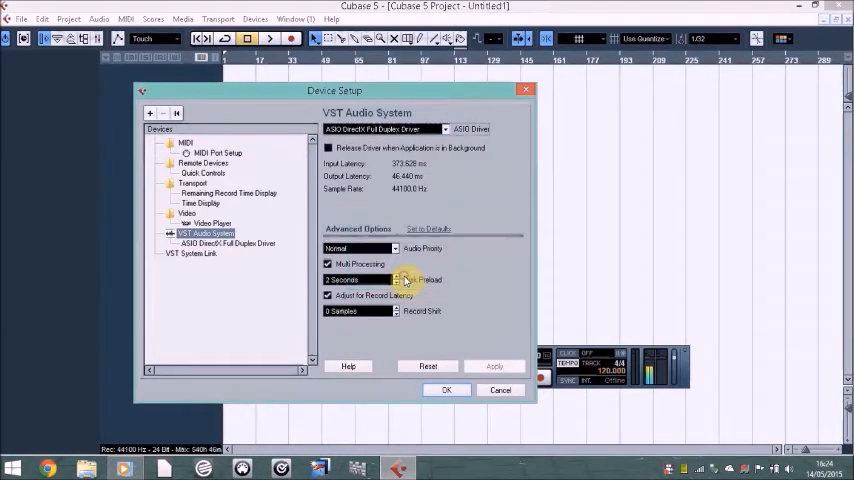
{"action": "left_click", "coordinate": [384, 128]}
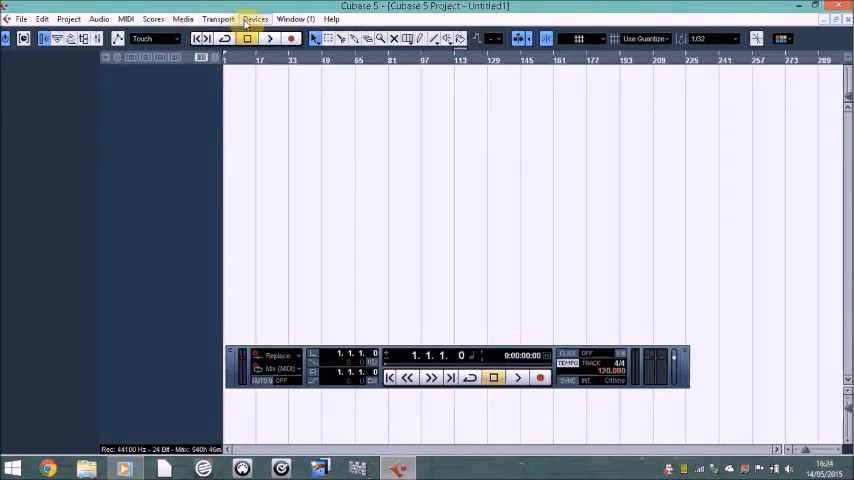
In VST Connections, assign Main Output L to the stereo bus's left channel.
{"action": "left_click", "coordinate": [256, 18]}
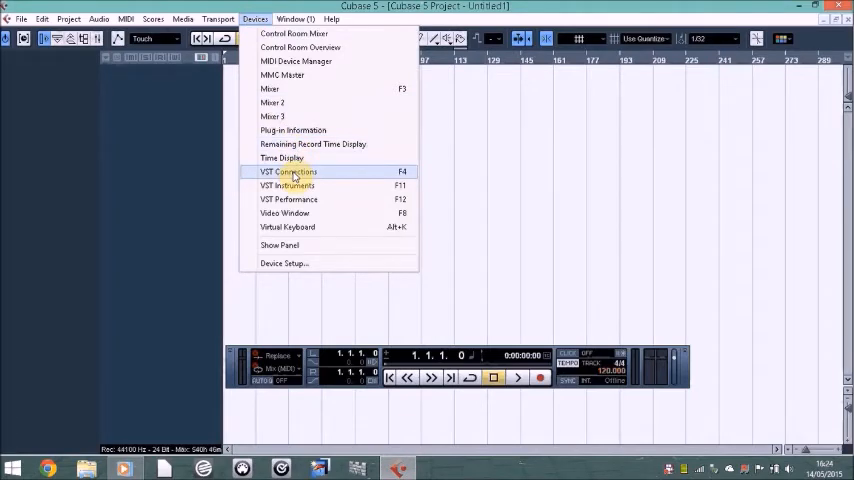
{"action": "left_click", "coordinate": [288, 172]}
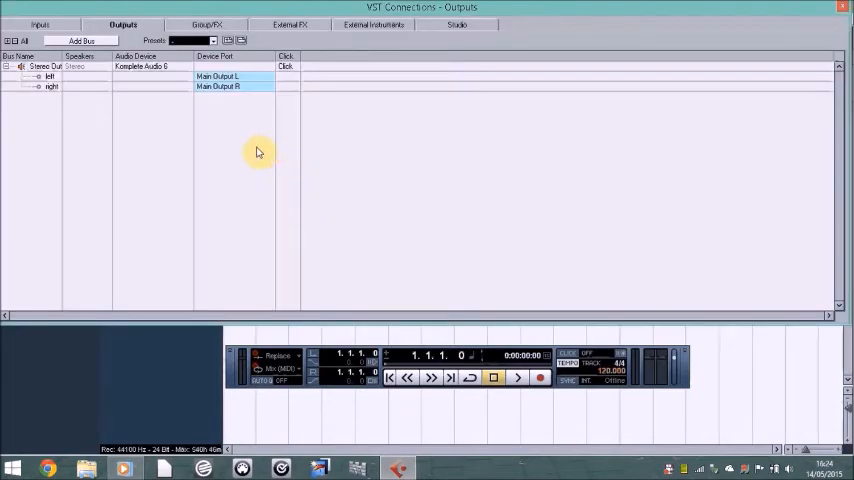
{"action": "left_click", "coordinate": [216, 76]}
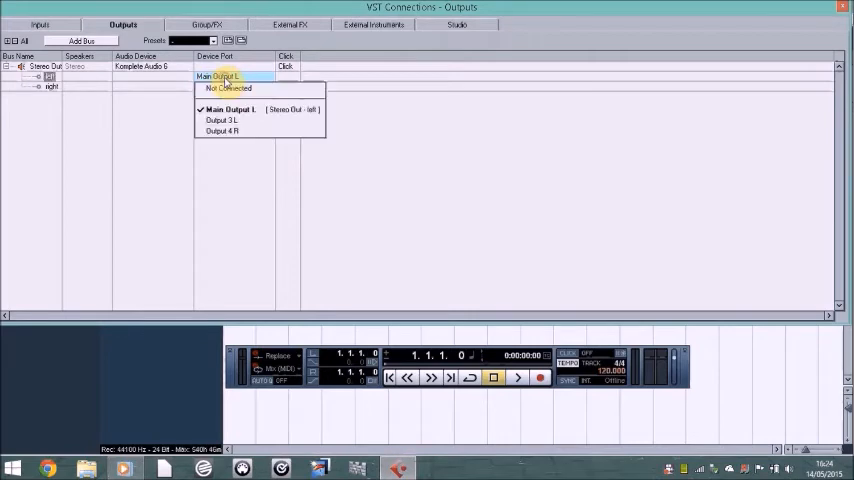
{"action": "left_click", "coordinate": [220, 120]}
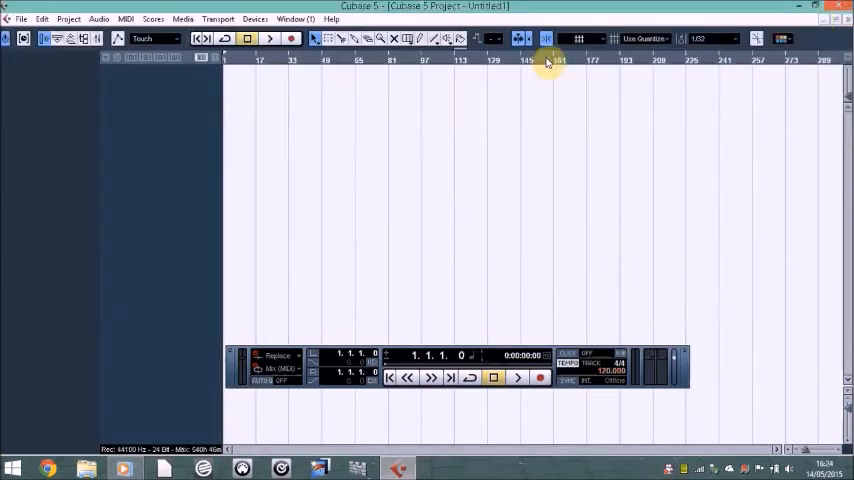
{"action": "mouse_move", "coordinate": [252, 122]}
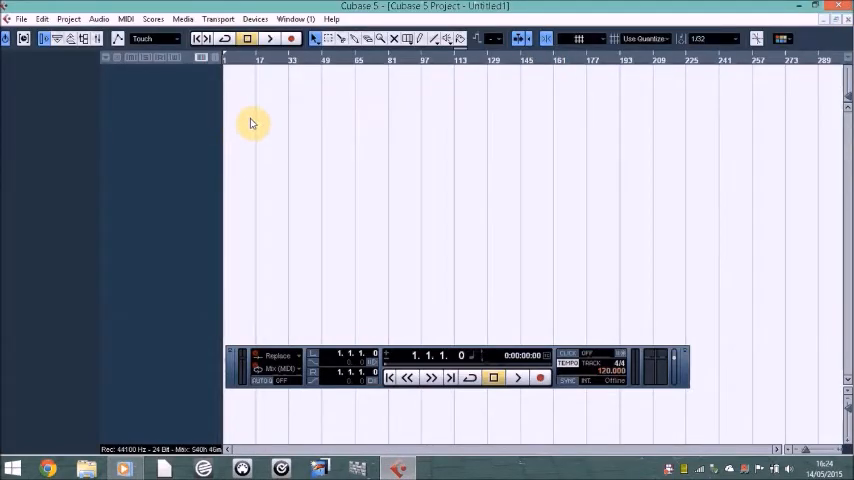
Show the VST Instruments rack and bring up the instrument list for its first slot.
{"action": "left_click", "coordinate": [256, 18]}
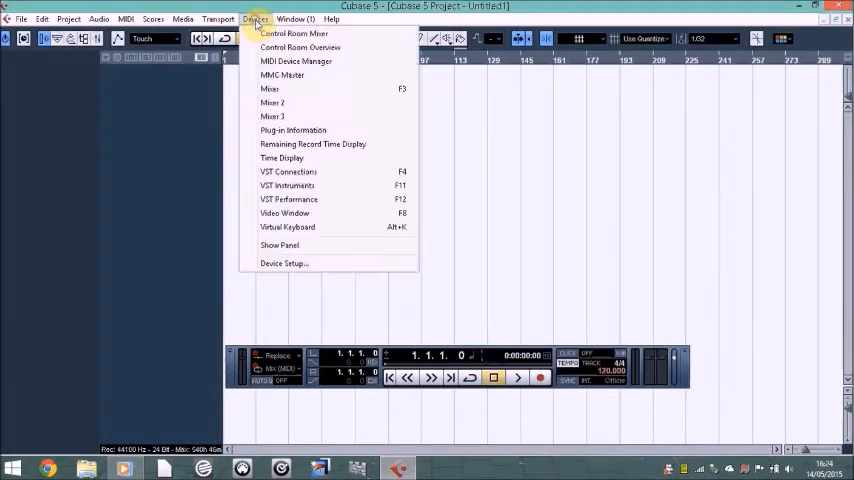
{"action": "mouse_move", "coordinate": [288, 184]}
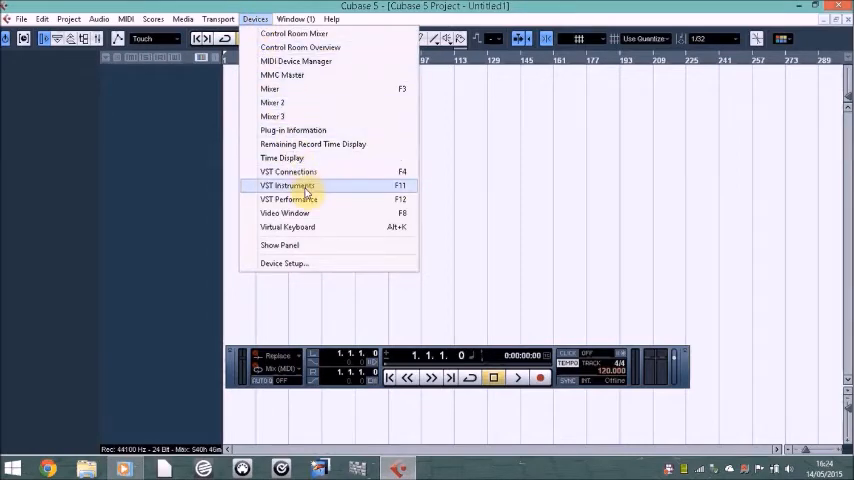
{"action": "left_click", "coordinate": [288, 184]}
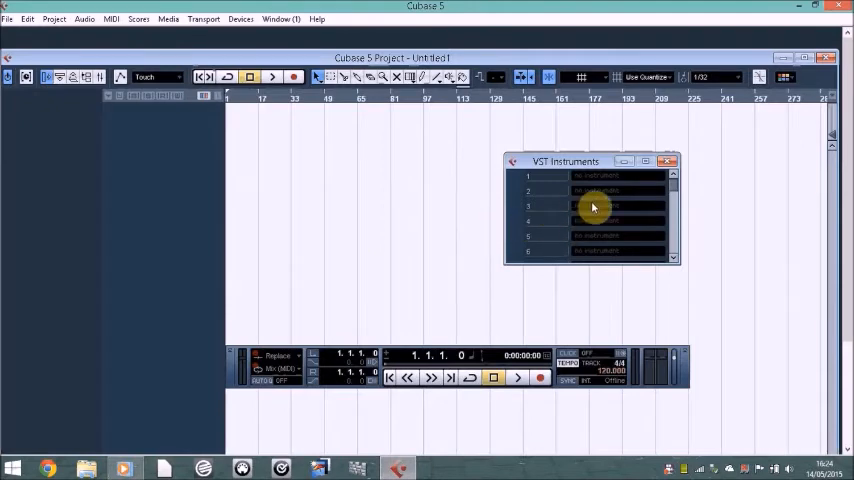
{"action": "left_click", "coordinate": [596, 176]}
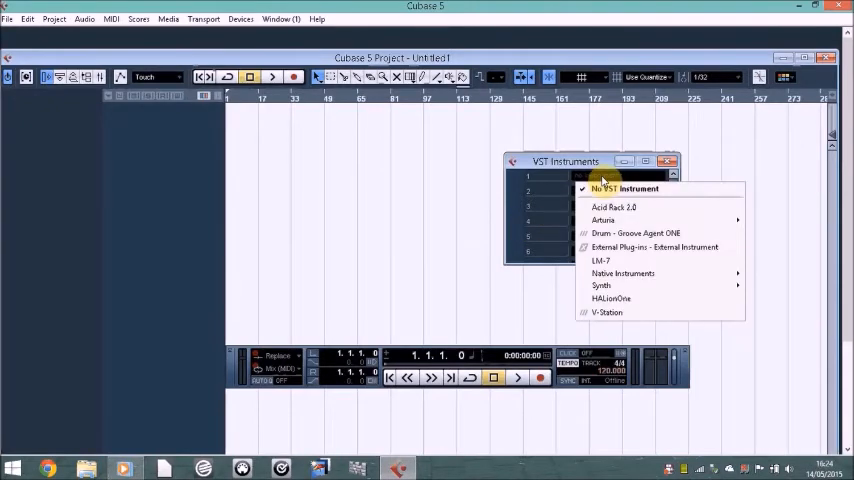
{"action": "mouse_move", "coordinate": [656, 246]}
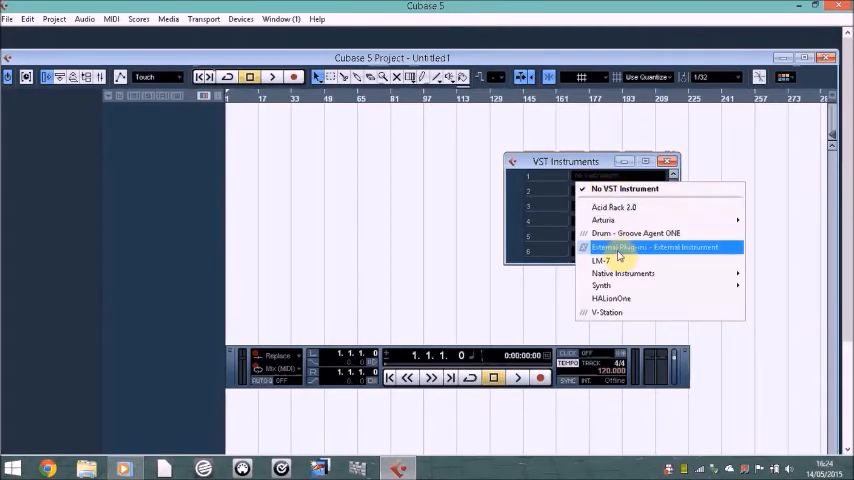
{"action": "mouse_move", "coordinate": [622, 274]}
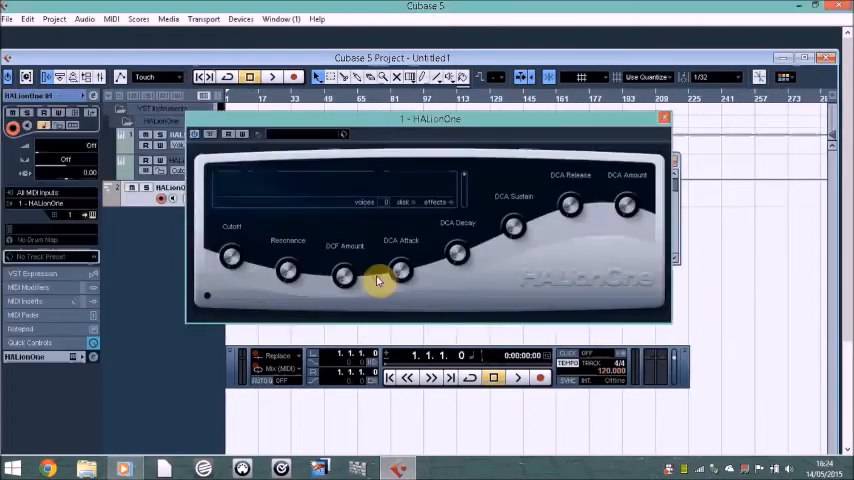
Load a Bass synth preset into HALionOne via its Load Preset browser.
{"action": "left_click", "coordinate": [344, 136]}
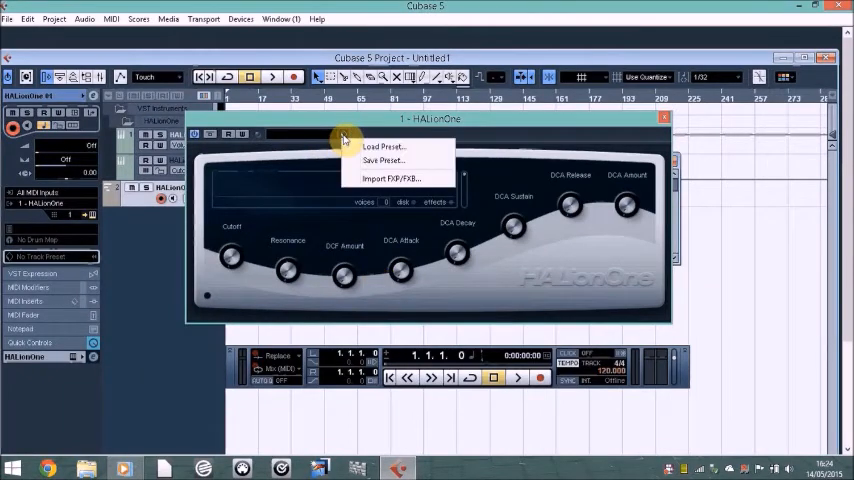
{"action": "left_click", "coordinate": [384, 146]}
{"action": "type", "text": "synth"}
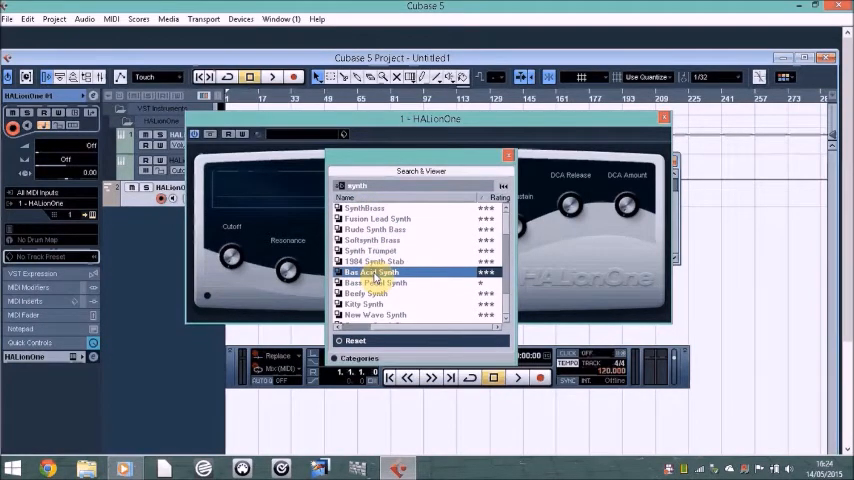
{"action": "double_click", "coordinate": [372, 272]}
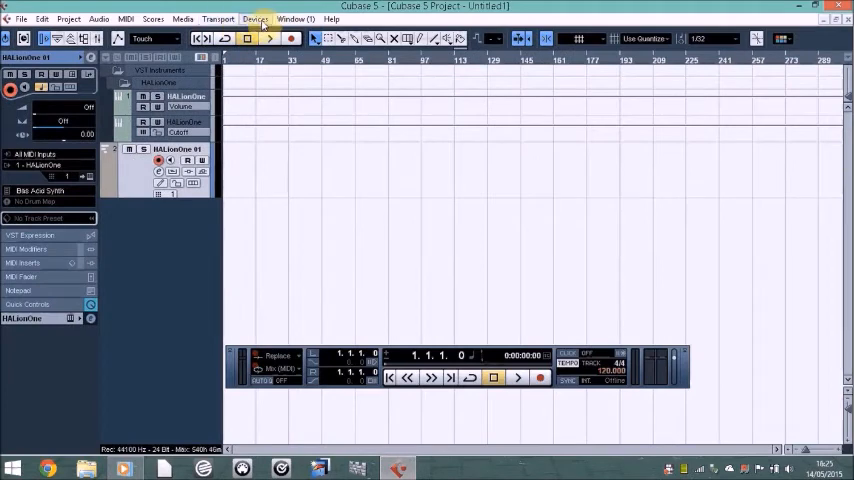
Bring the VST Instruments rack back up to add miniMoog V in the second slot.
{"action": "left_click", "coordinate": [256, 18]}
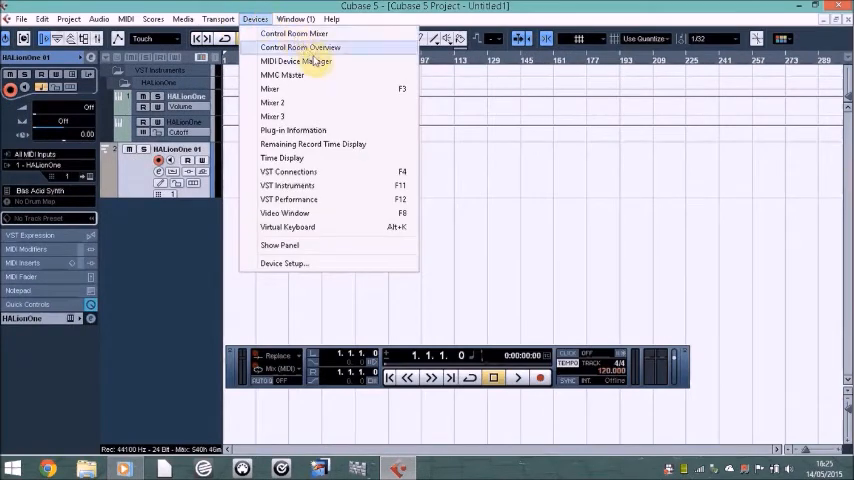
{"action": "mouse_move", "coordinate": [332, 148]}
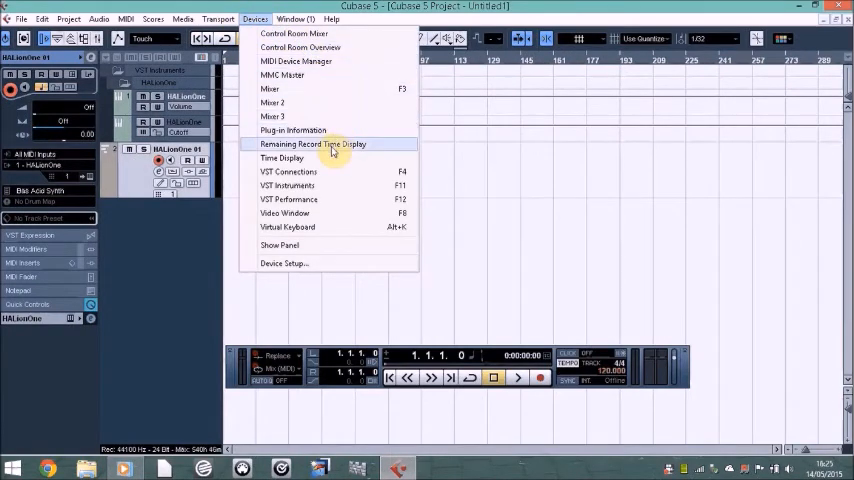
{"action": "left_click", "coordinate": [288, 184]}
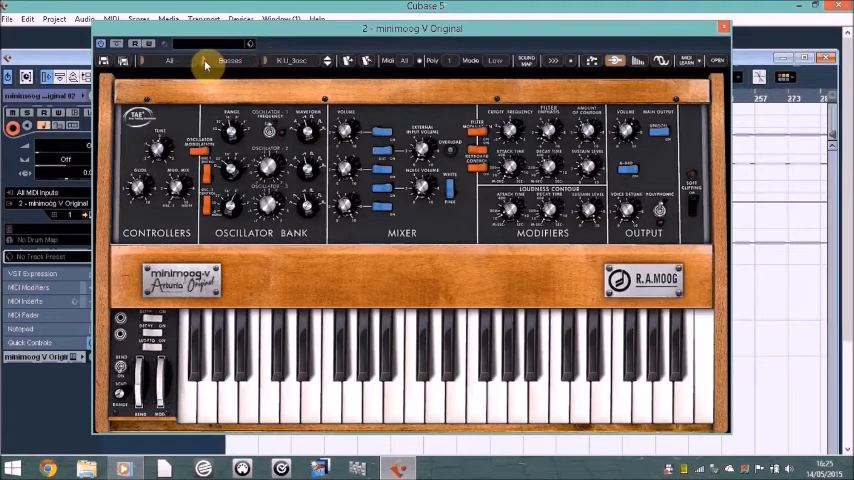
Choose a preset from the Keyboards category for the miniMoog V.
{"action": "left_click", "coordinate": [230, 60]}
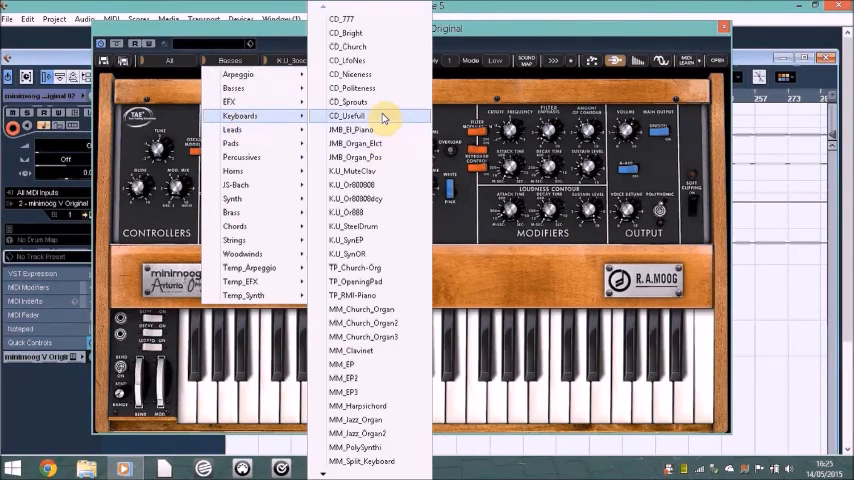
{"action": "left_click", "coordinate": [348, 102]}
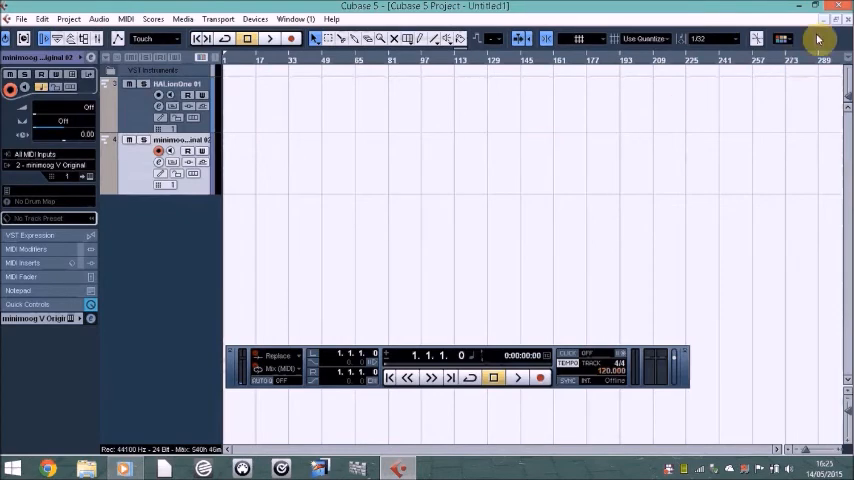
Save the project as 'Tutorial youtube 1', replacing the existing .cpr file.
{"action": "left_click", "coordinate": [20, 18]}
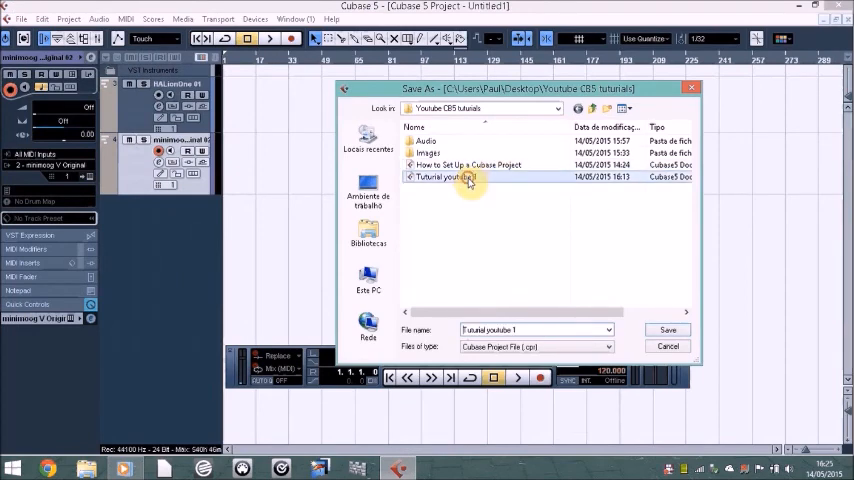
{"action": "left_click", "coordinate": [668, 328]}
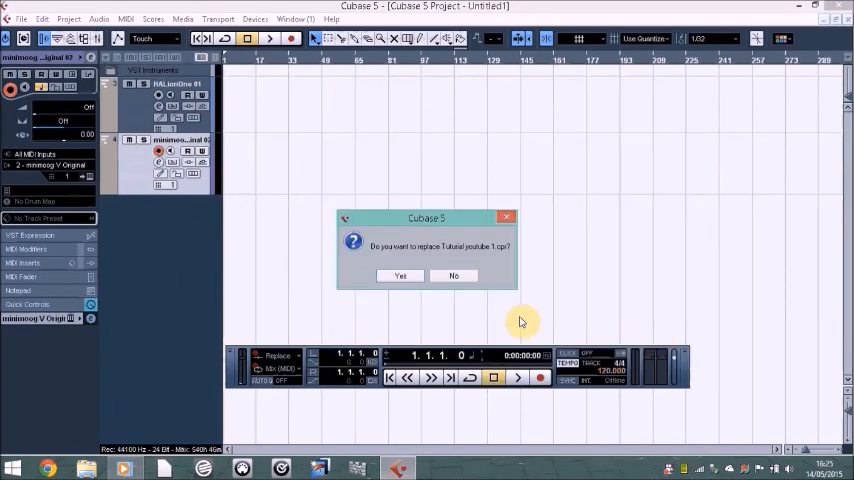
{"action": "left_click", "coordinate": [400, 276]}
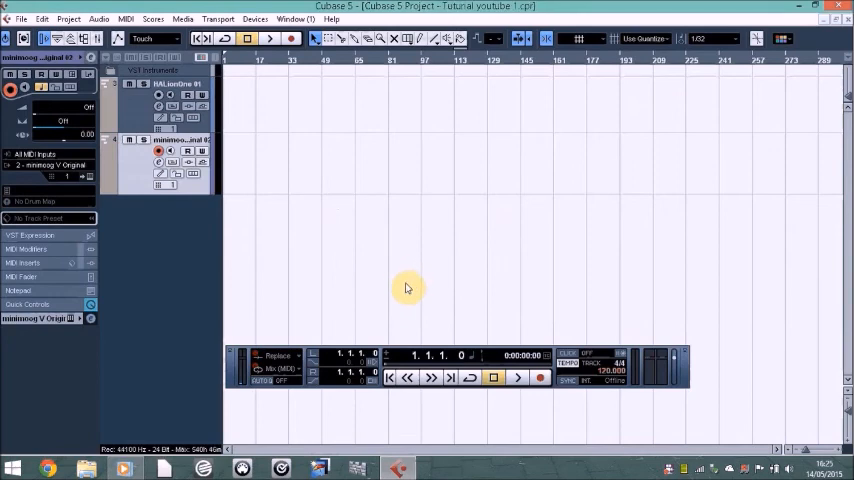
{"action": "mouse_move", "coordinate": [424, 270]}
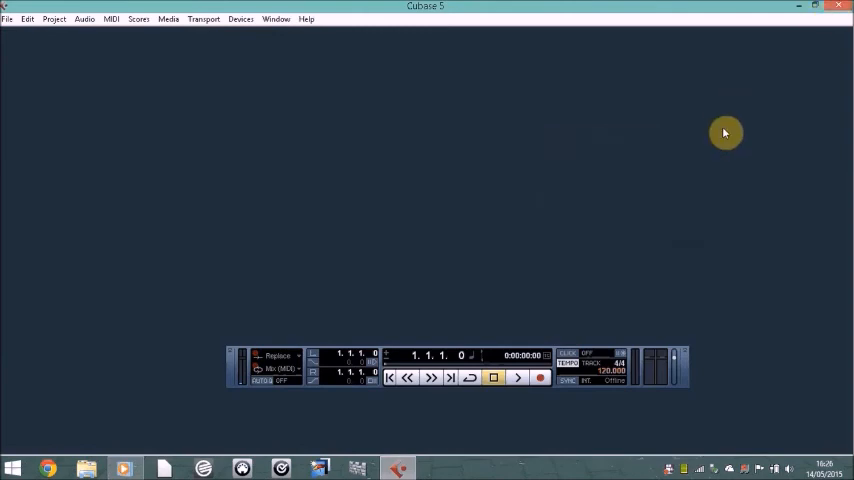
Quit Cubase, leaving the Windows desktop showing.
{"action": "left_click", "coordinate": [816, 4]}
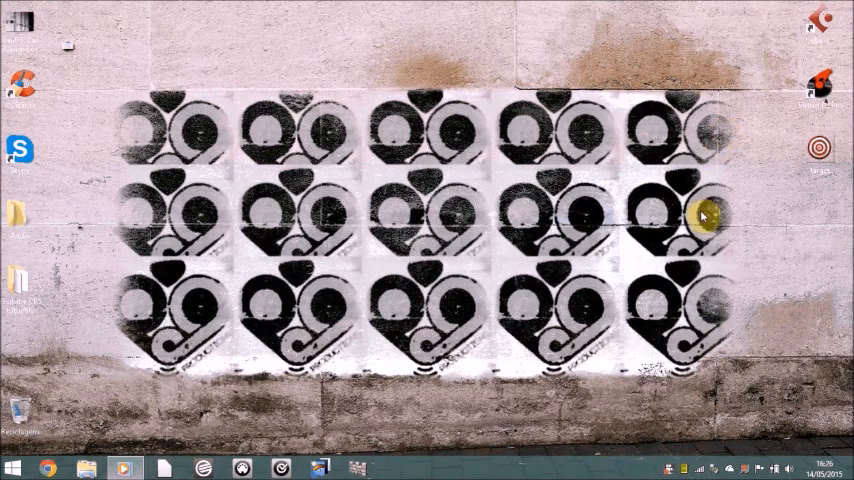